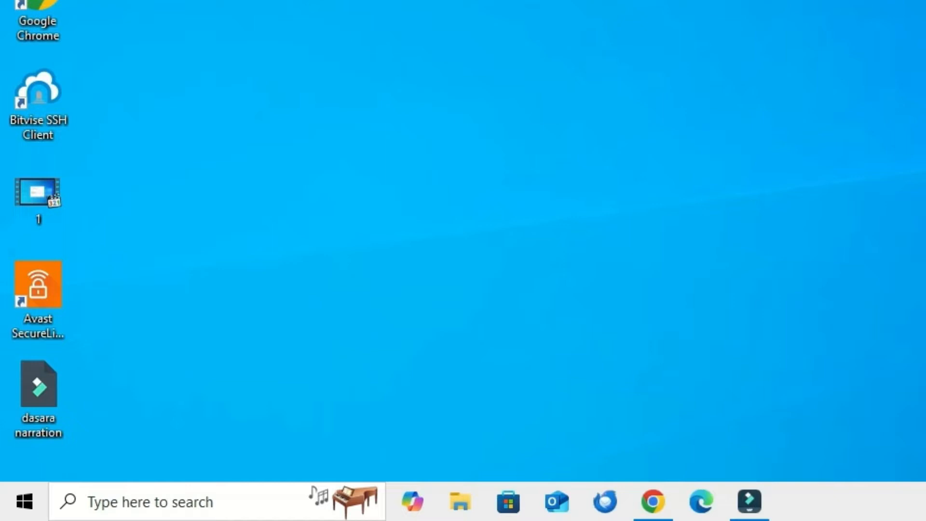
# Step: Launch Control Panel from the taskbar search and show the View by choices
pyautogui.click(145, 515)
pyautogui.write('control')
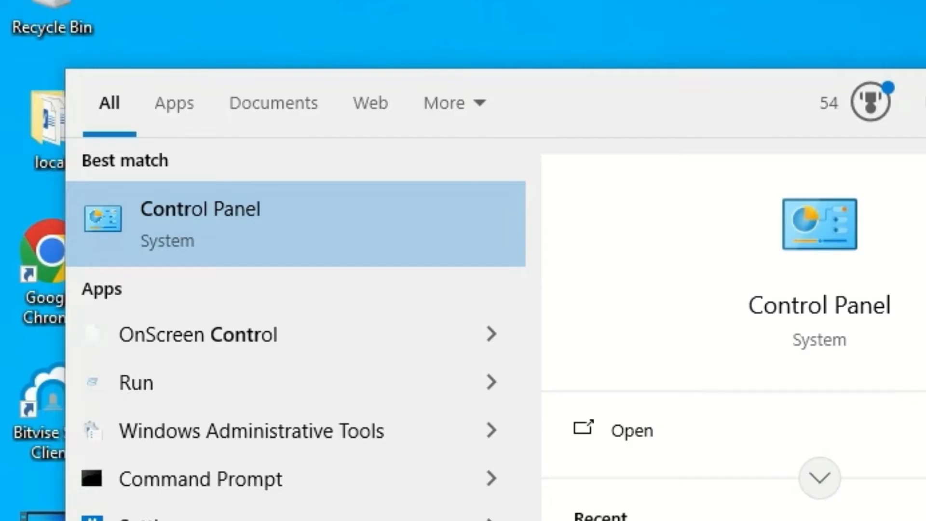
pyautogui.click(201, 224)
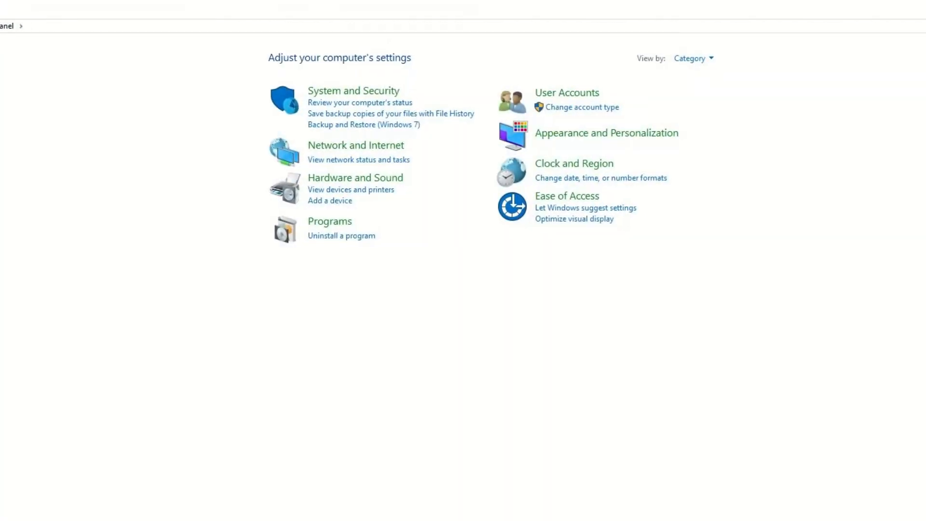
pyautogui.click(694, 58)
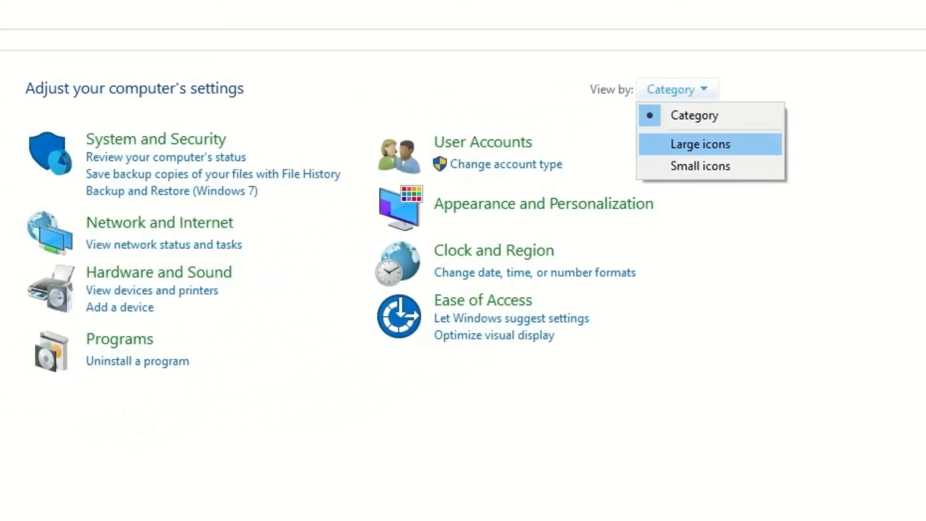
# Step: Switch the view to Large icons and go to the Recovery tools page
pyautogui.click(701, 145)
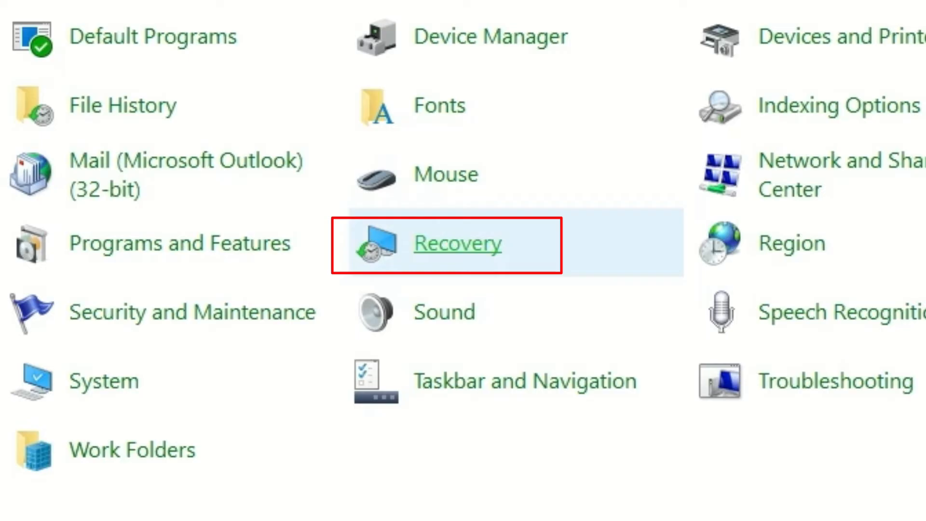
pyautogui.click(457, 243)
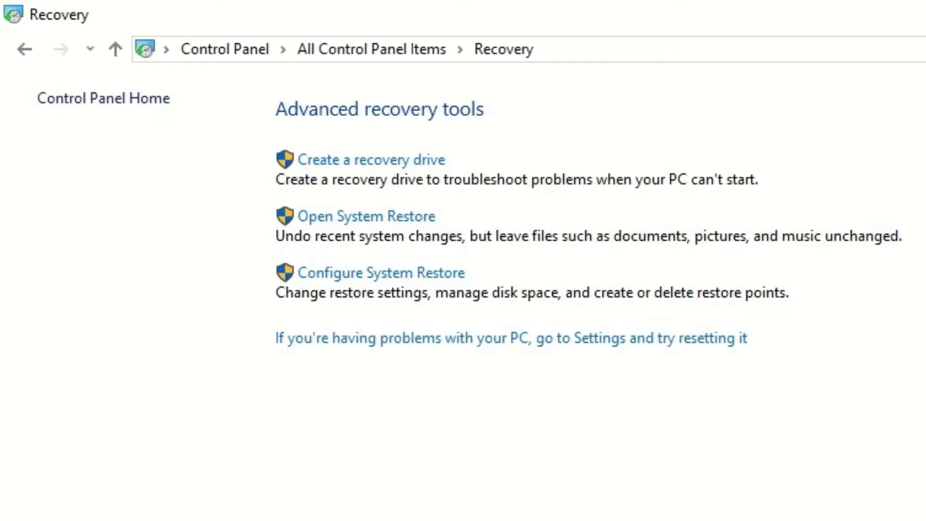
pyautogui.moveTo(382, 273)
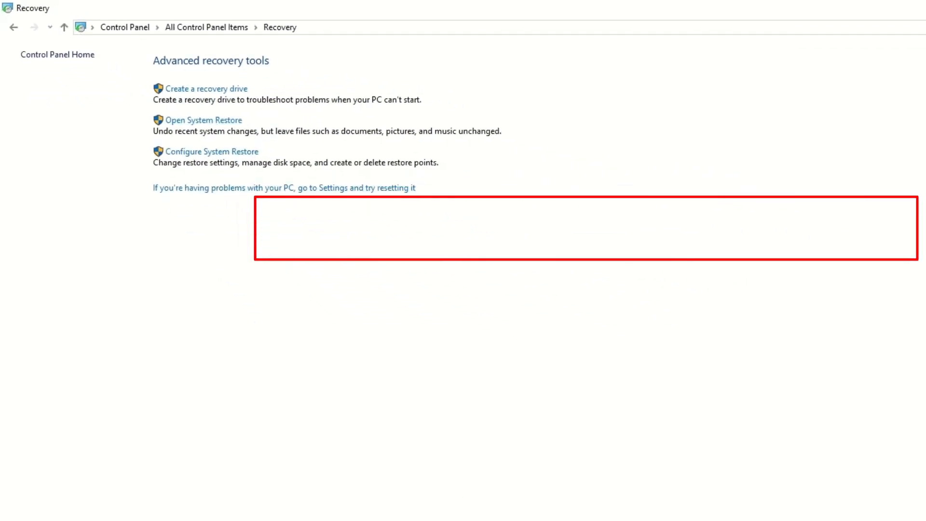
# Step: Run System Restore through its wizard, confirming the 24-Jan-25 automatic restore point and finishing
pyautogui.click(202, 120)
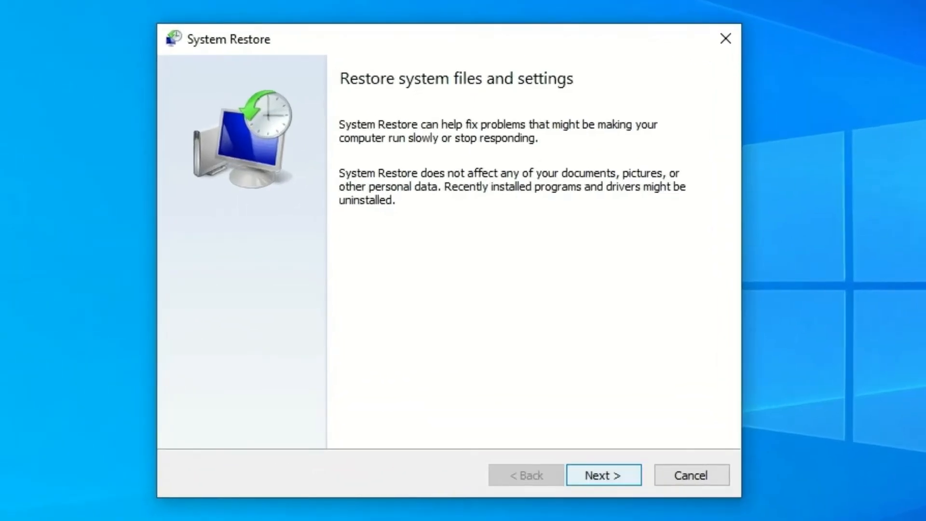
pyautogui.click(603, 475)
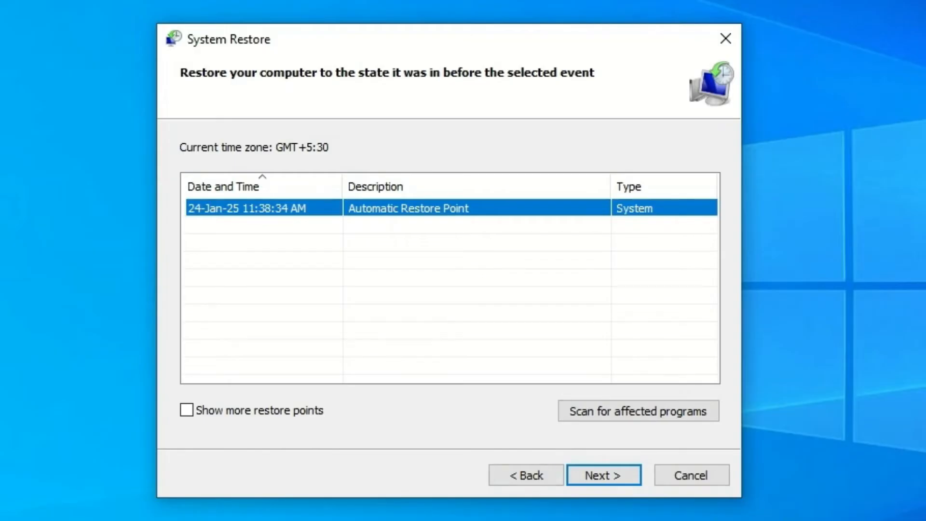
pyautogui.click(603, 475)
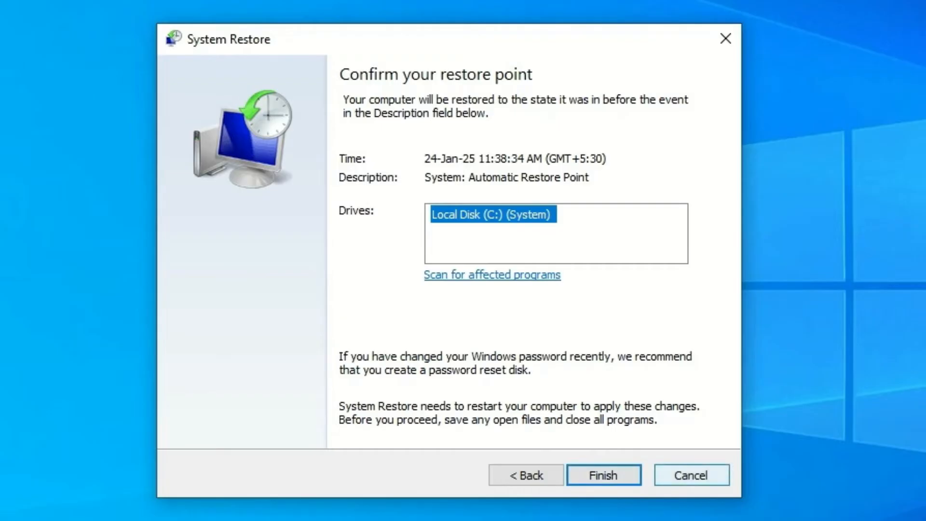
pyautogui.click(526, 475)
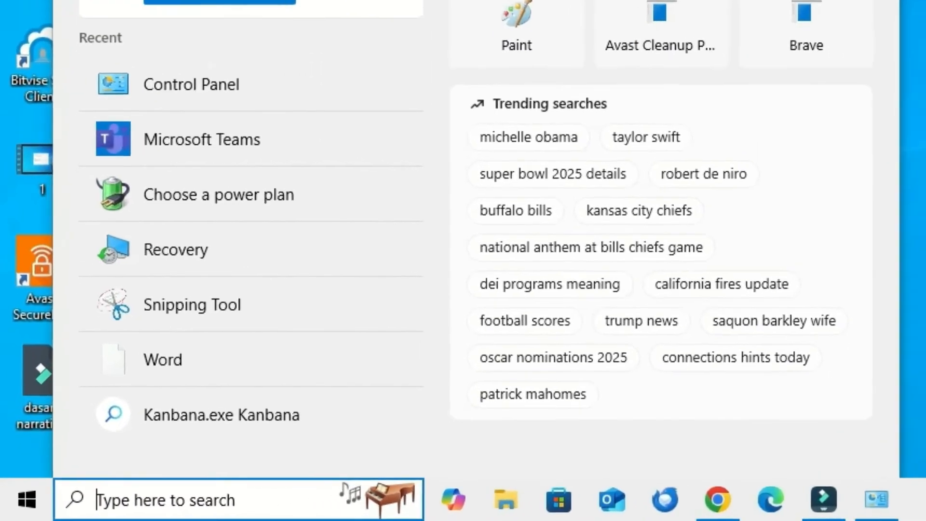
# Step: Search 'con' to reopen Control Panel, reach Recovery's System Protection settings with Local Disk (C:) selected
pyautogui.write('con')
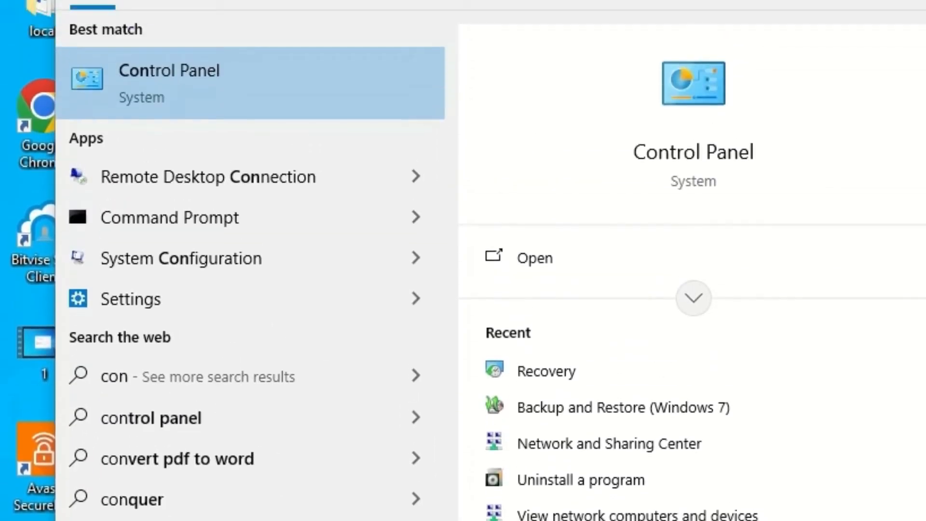
pyautogui.click(169, 82)
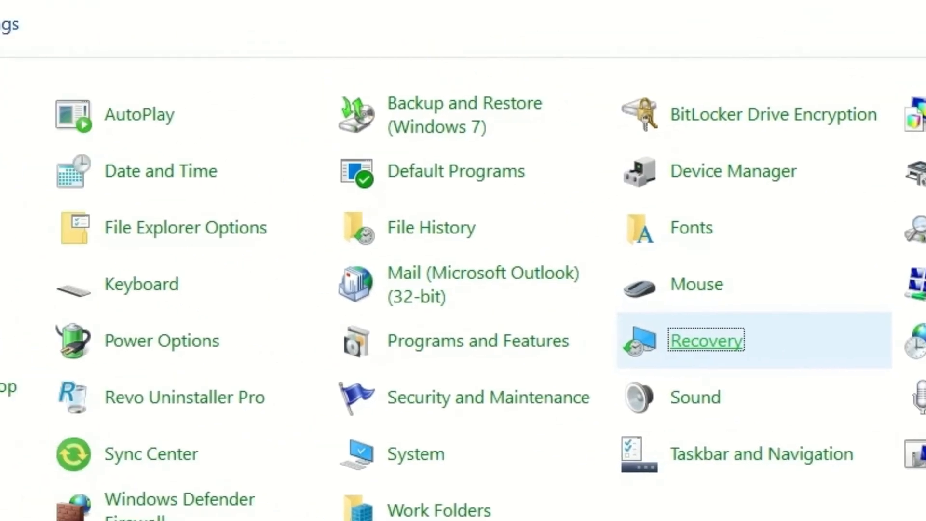
pyautogui.click(706, 341)
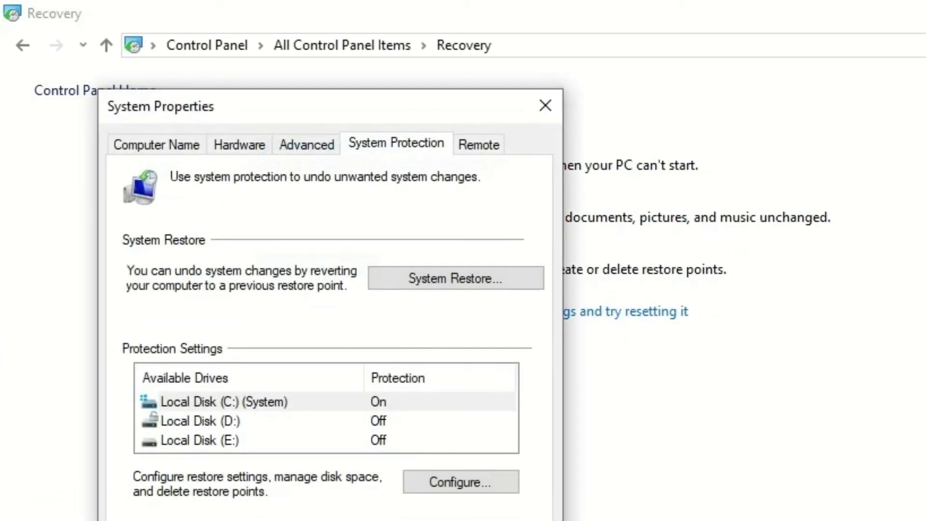
pyautogui.click(218, 401)
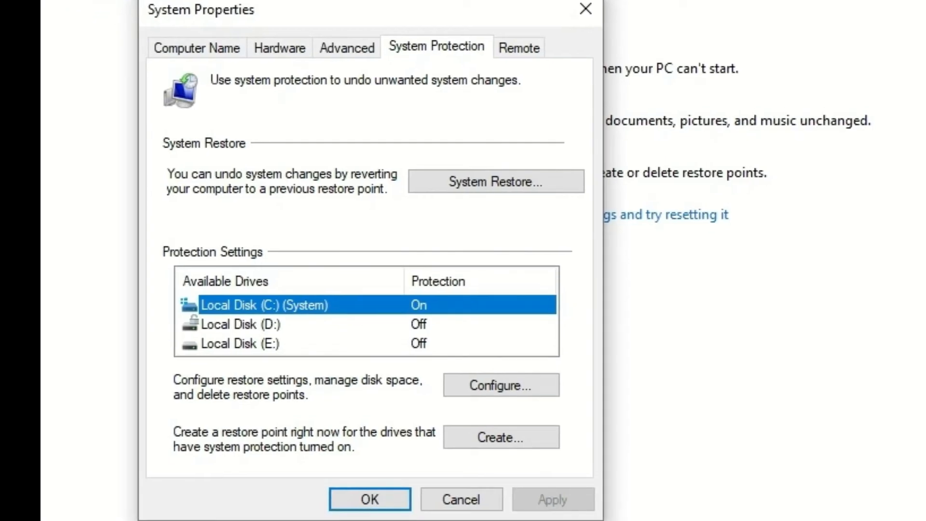
pyautogui.click(501, 450)
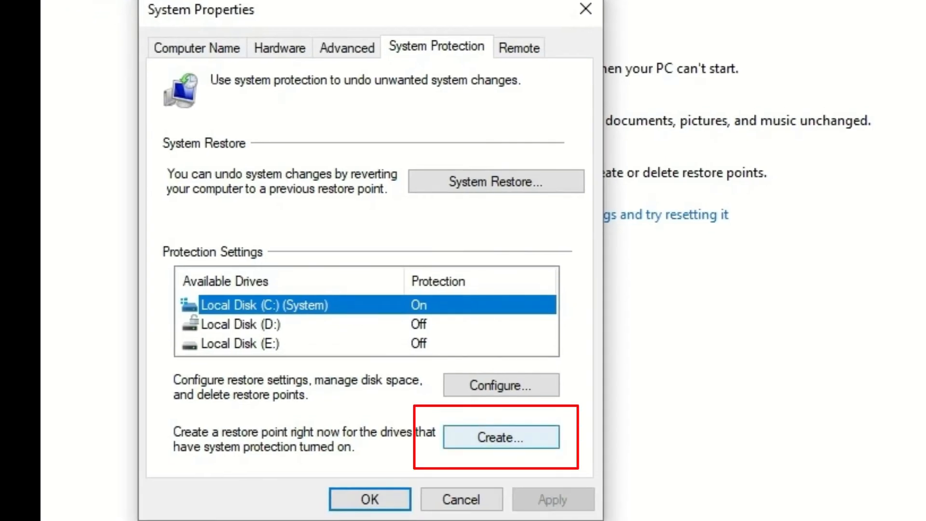
# Step: Create a restore point described as '27jan25' and dismiss the success message
pyautogui.click(501, 438)
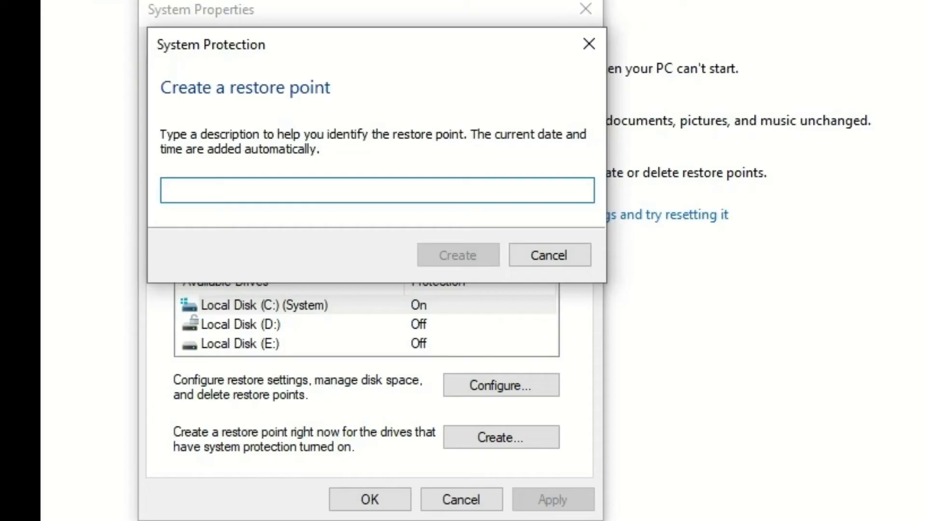
pyautogui.click(376, 187)
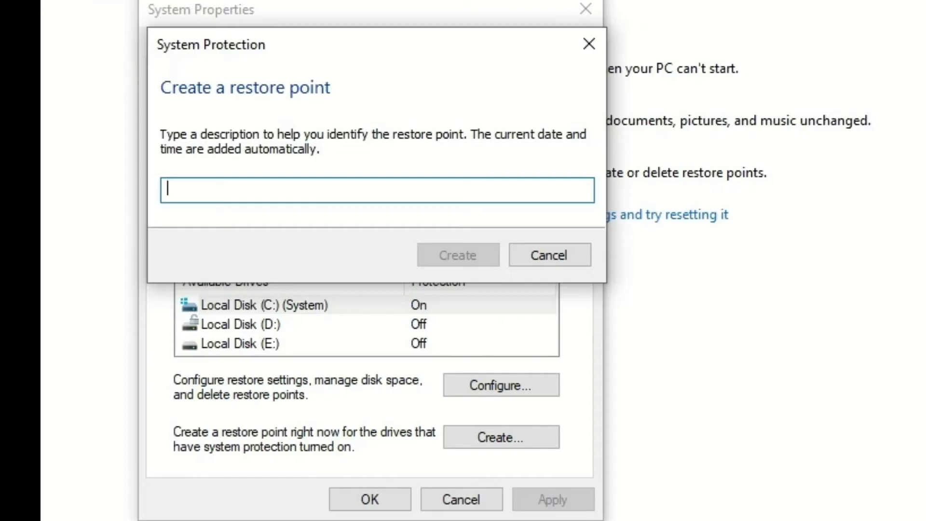
pyautogui.write('27')
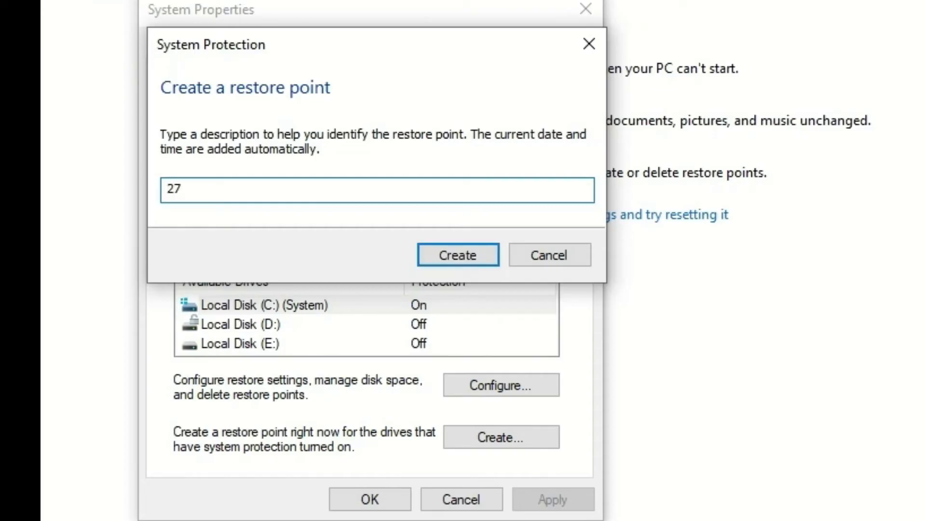
pyautogui.write('jan25')
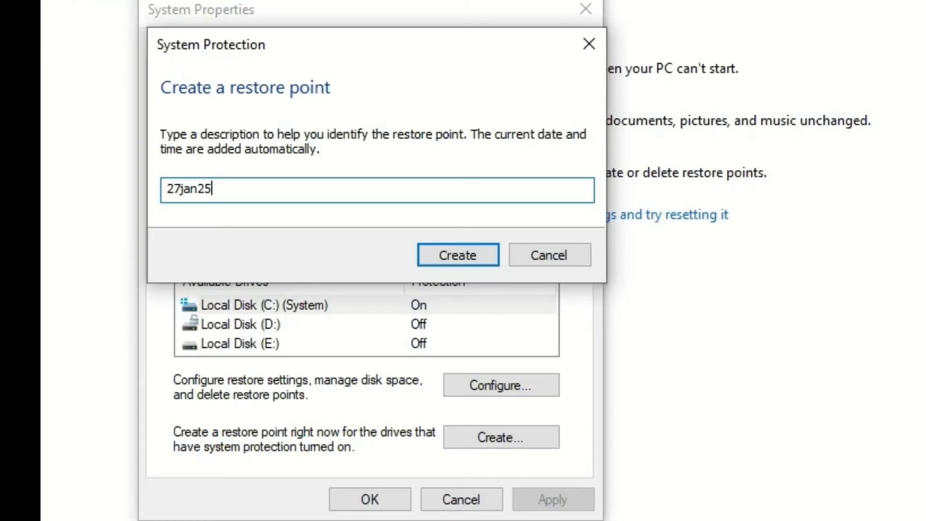
pyautogui.click(457, 255)
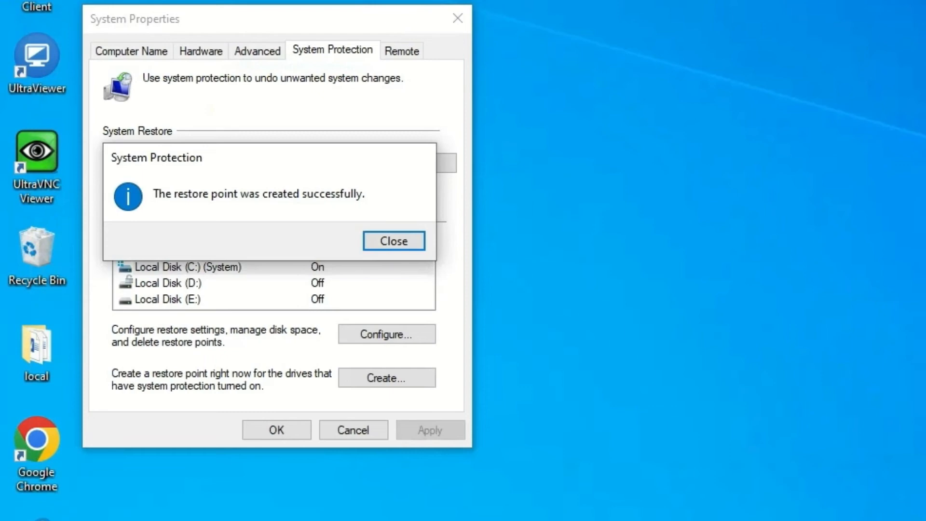
pyautogui.click(393, 241)
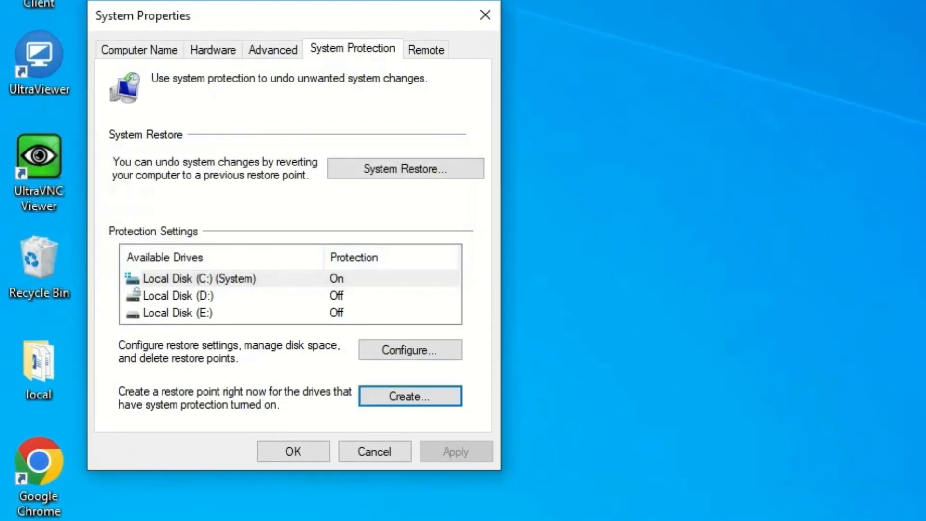